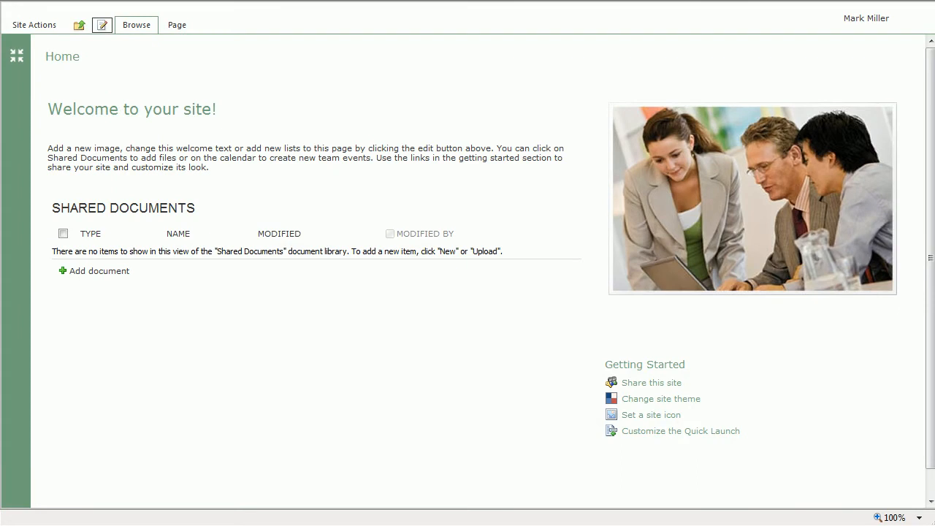
pyautogui.moveTo(127, 170)
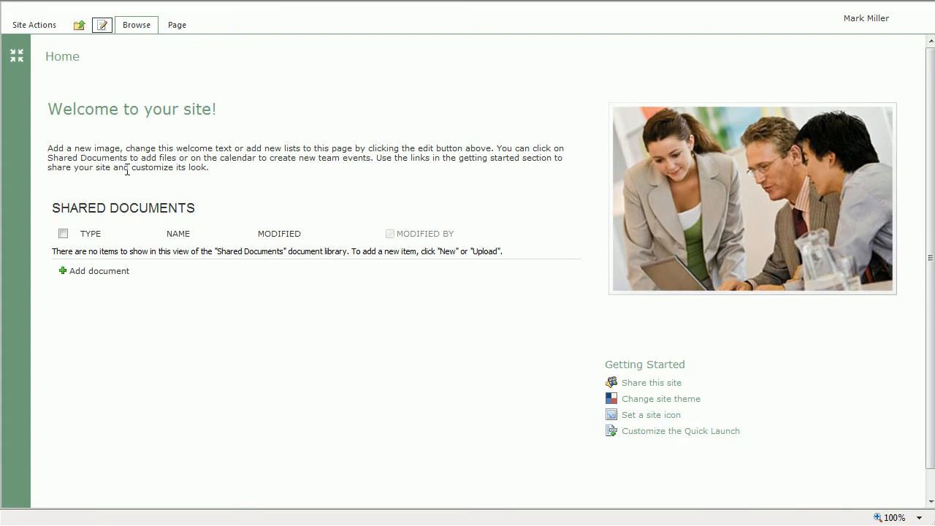
# Open Shared Documents from the Quick Launch Libraries group, then collapse the Quick Launch.
pyautogui.click(16, 54)
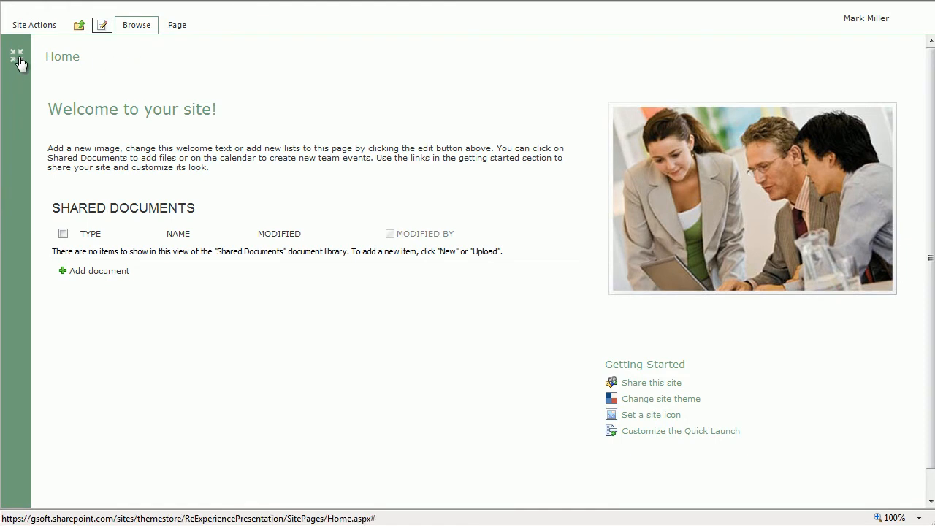
pyautogui.moveTo(21, 62)
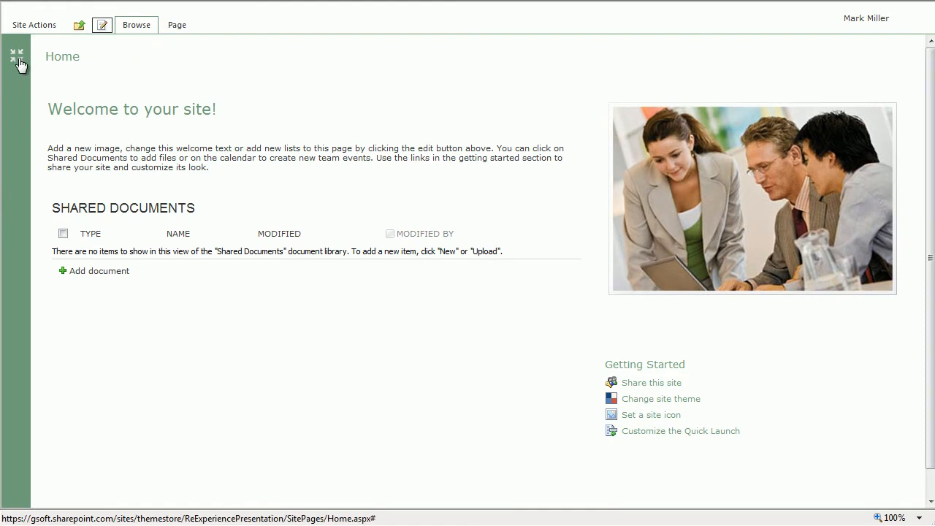
pyautogui.click(16, 55)
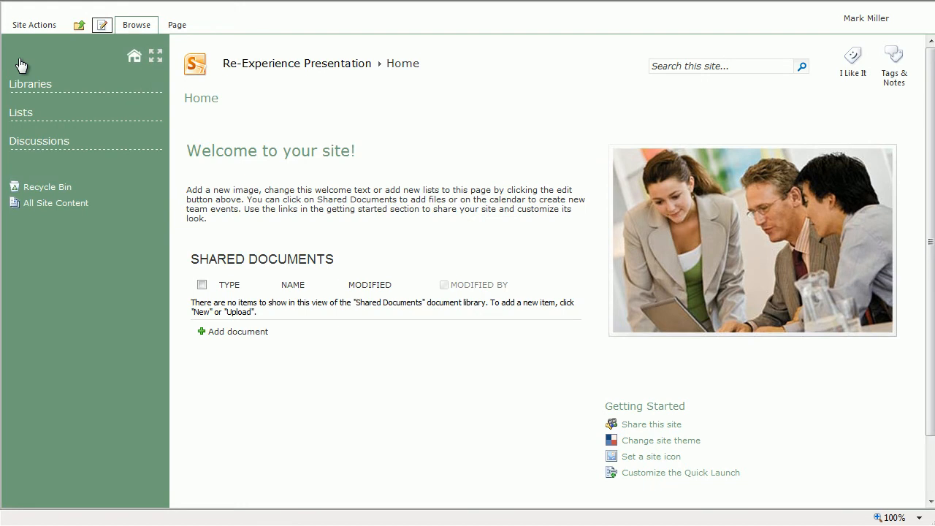
pyautogui.moveTo(27, 65)
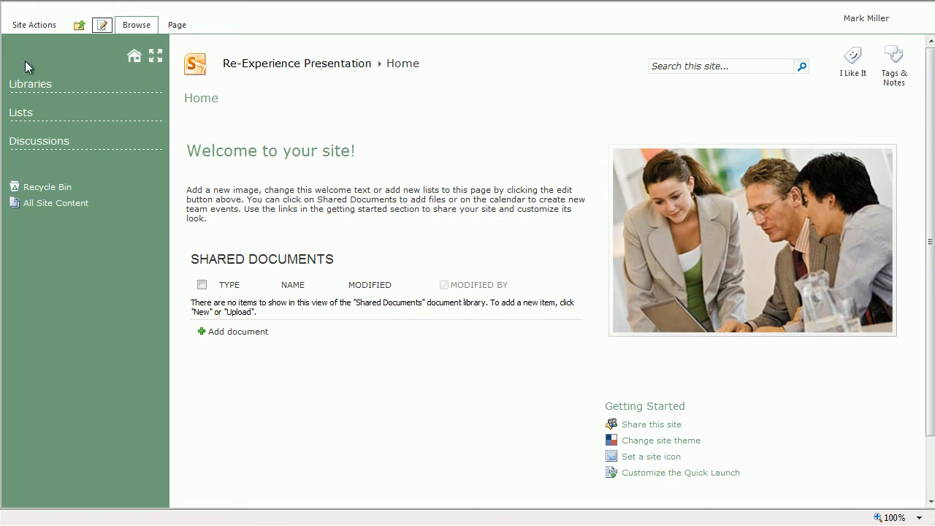
pyautogui.click(30, 83)
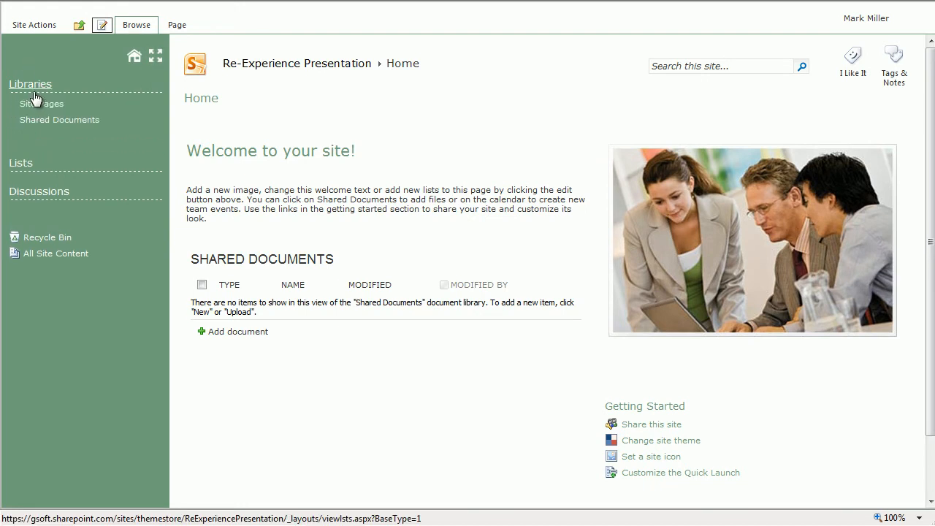
pyautogui.moveTo(62, 143)
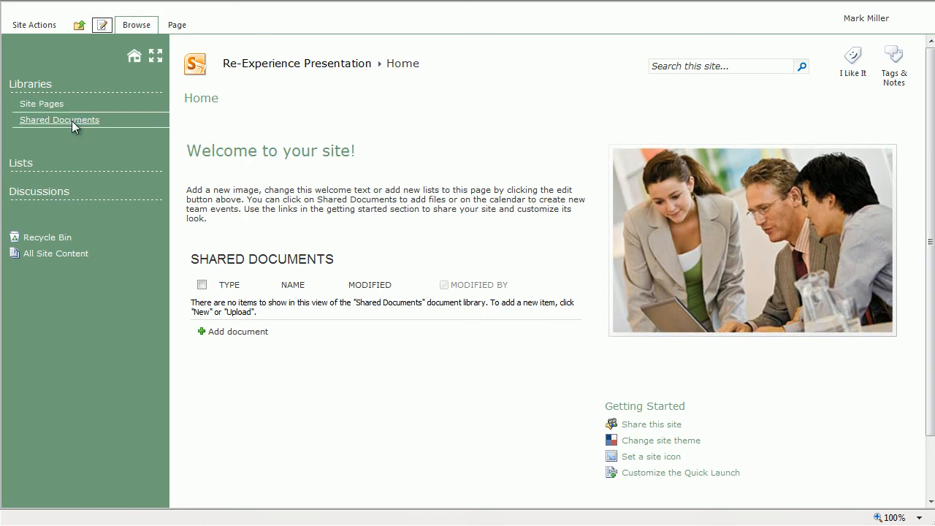
pyautogui.click(59, 120)
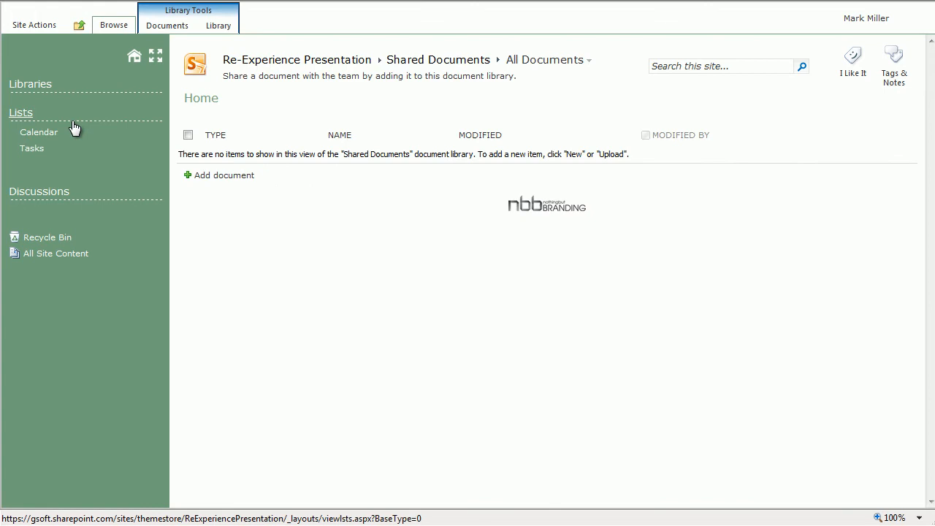
pyautogui.click(20, 112)
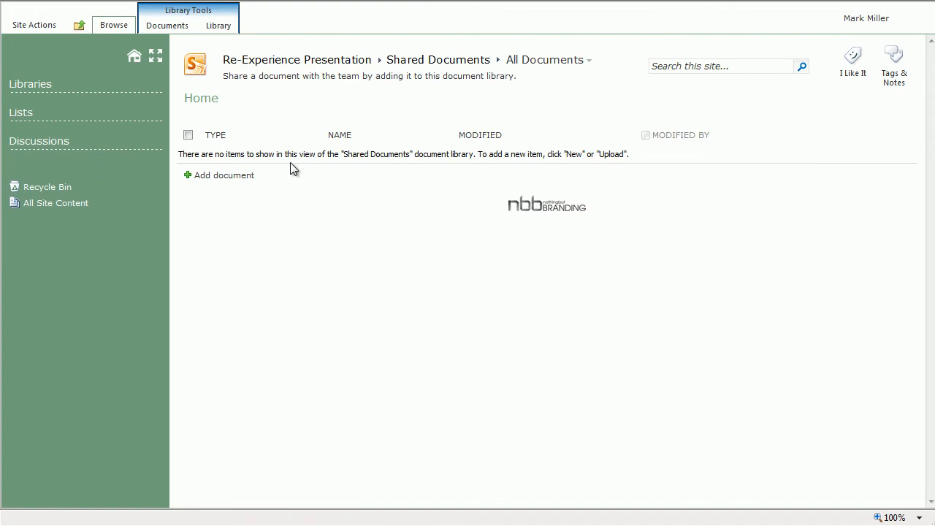
pyautogui.moveTo(318, 225)
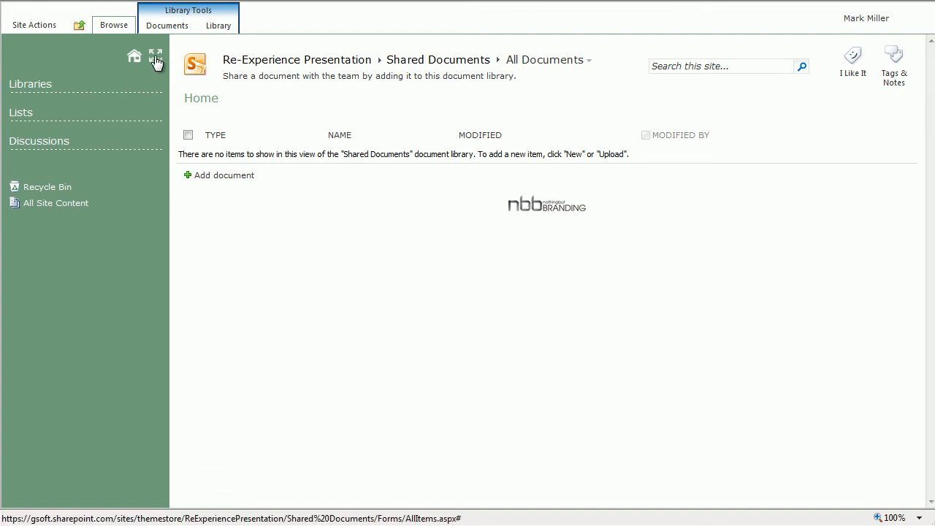
pyautogui.click(156, 55)
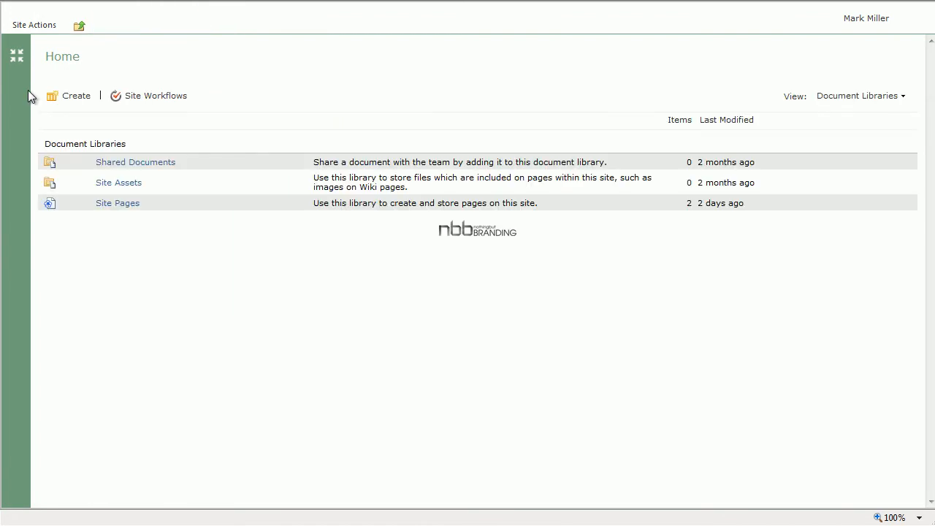
# Create a document library named 'Branding Documents' from Site Actions.
pyautogui.click(33, 25)
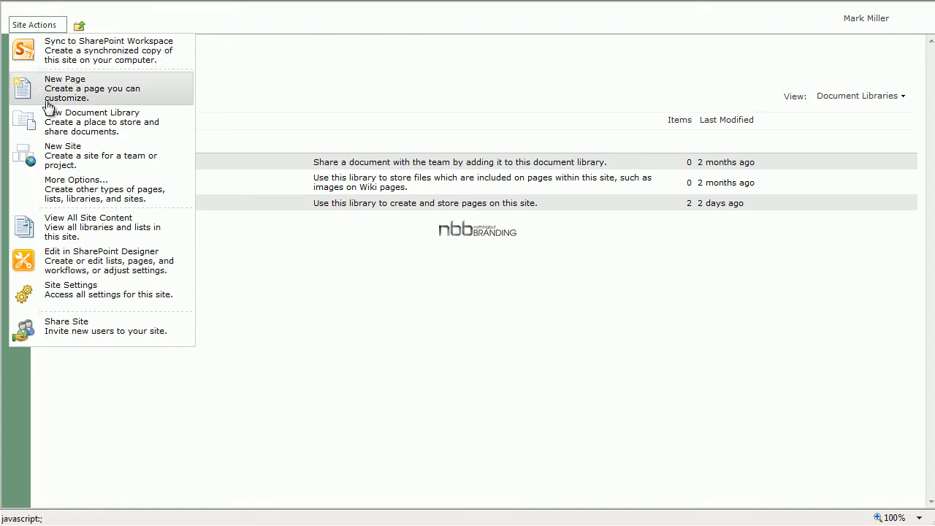
pyautogui.click(65, 88)
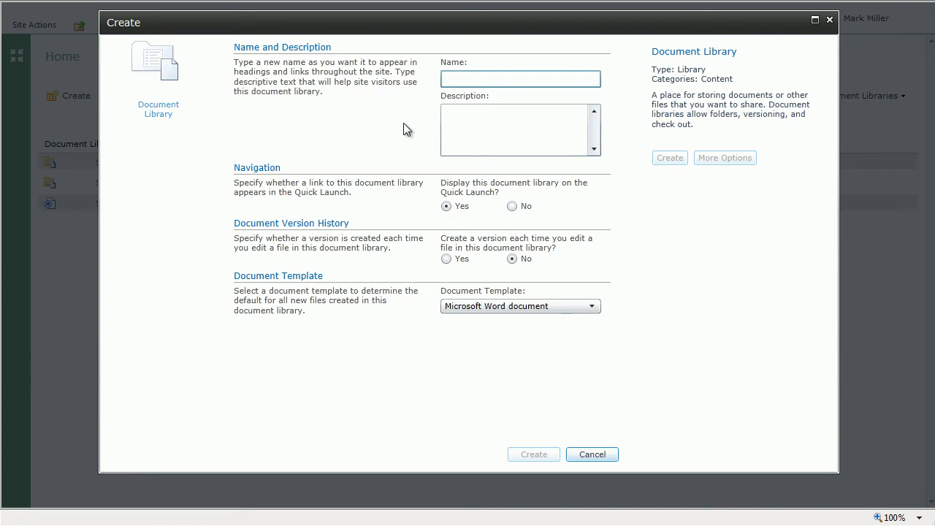
pyautogui.write('Branding Documents')
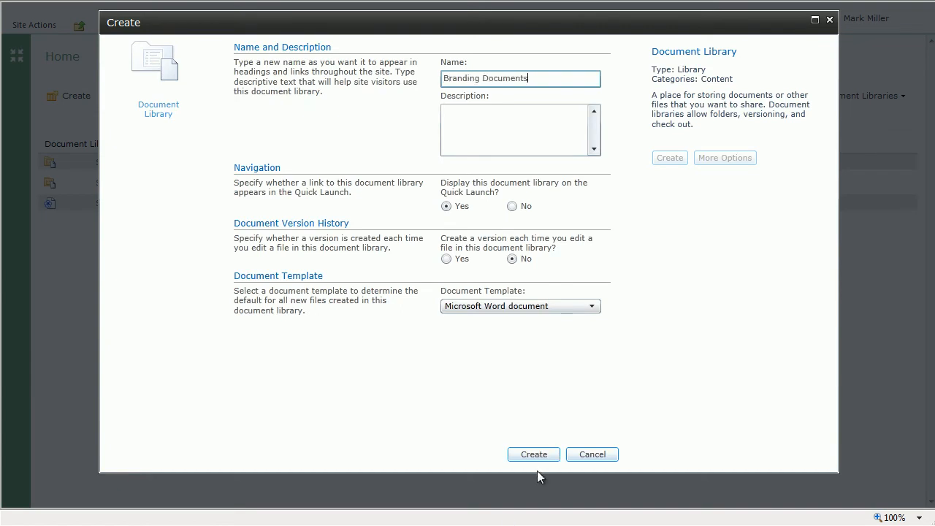
pyautogui.click(533, 454)
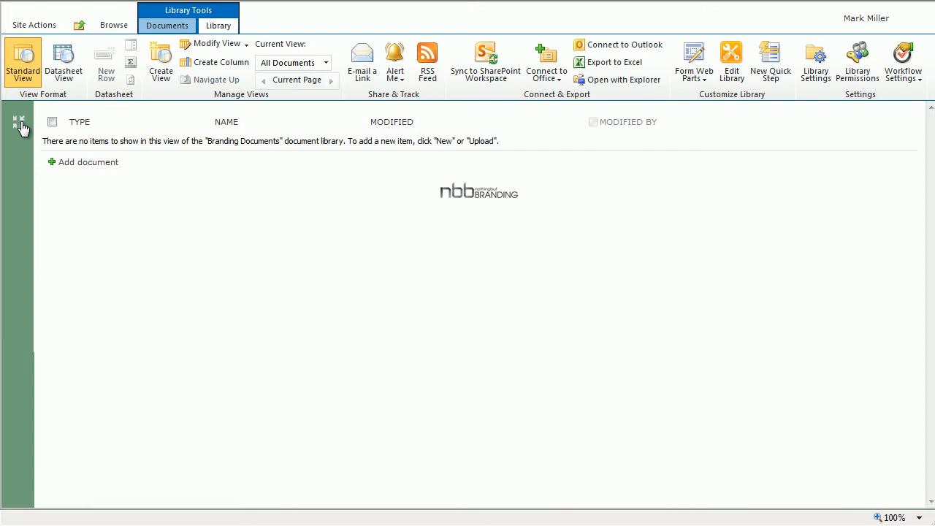
# Expand the Quick Launch and its Libraries group to confirm Branding Documents is listed.
pyautogui.click(18, 121)
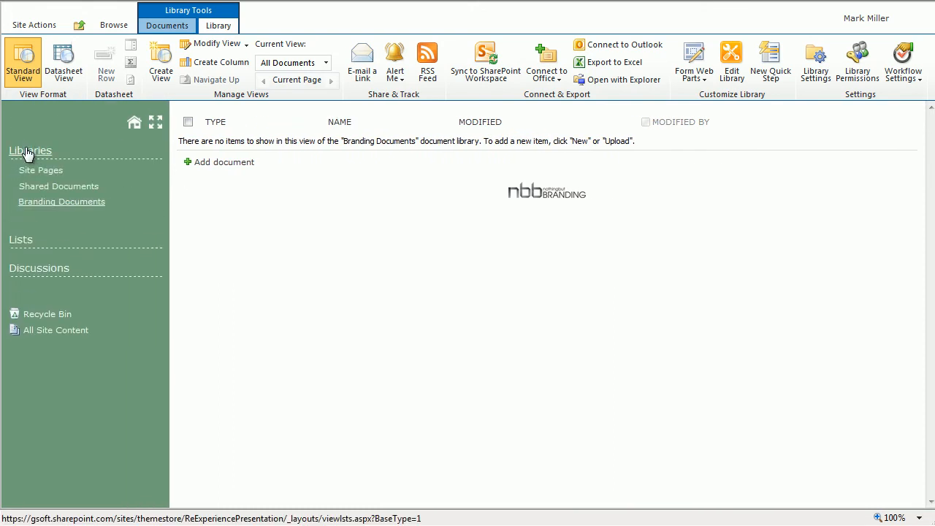
pyautogui.click(62, 201)
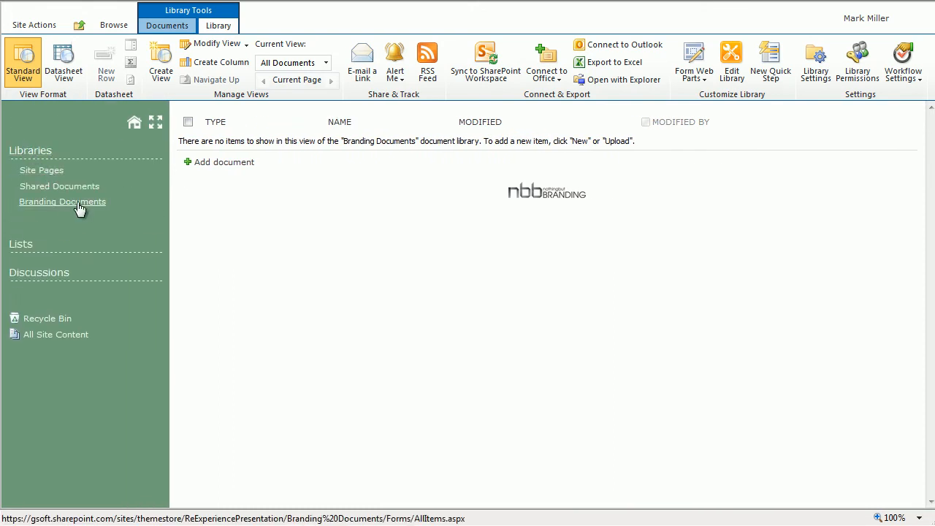
pyautogui.moveTo(75, 203)
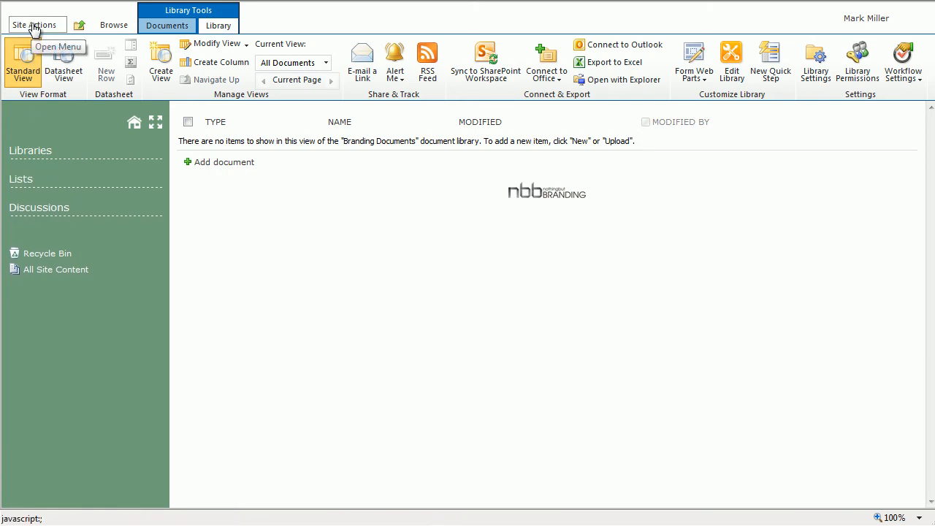
# Create a Picture Library named 'Branding Images' through Site Actions' full Create dialog.
pyautogui.click(35, 24)
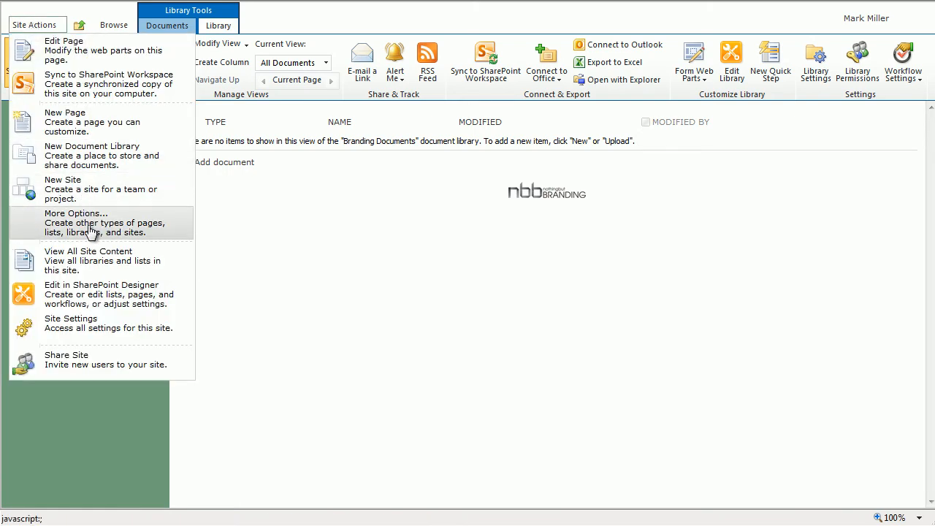
pyautogui.click(76, 213)
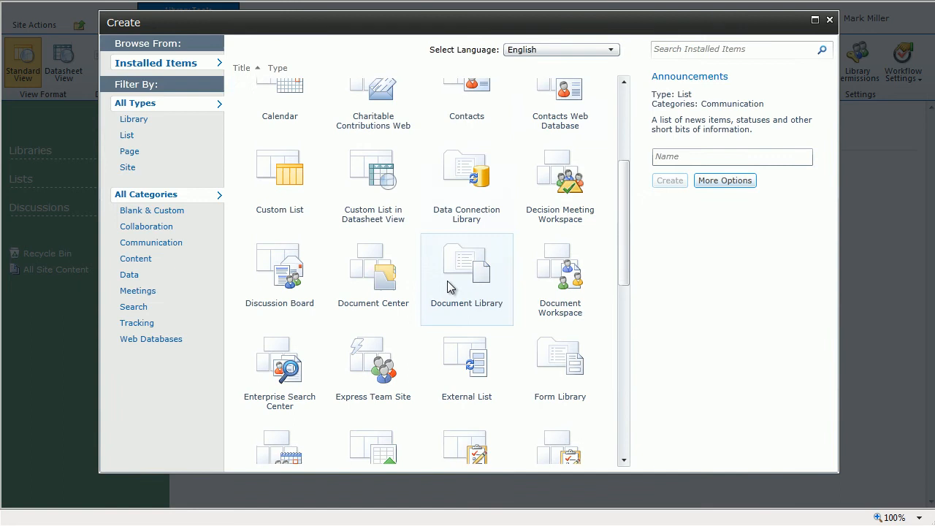
pyautogui.scroll(-3)
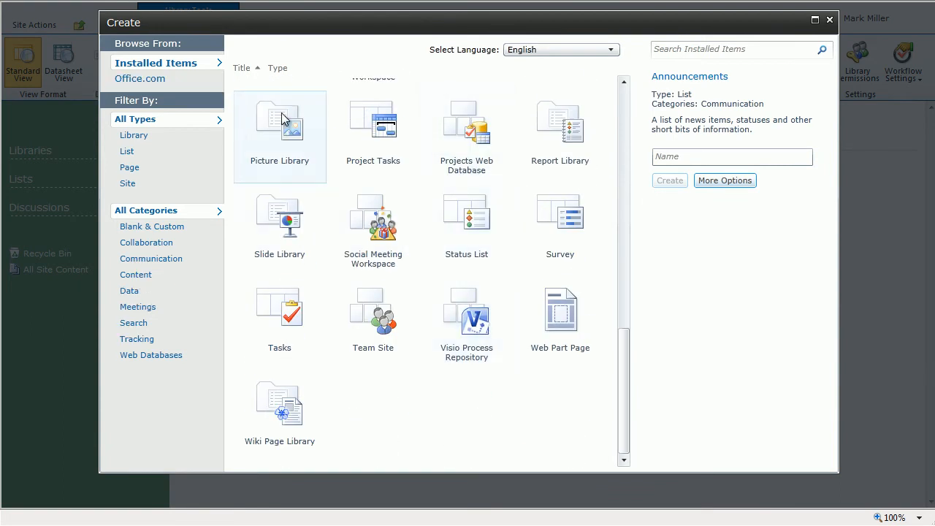
pyautogui.click(279, 128)
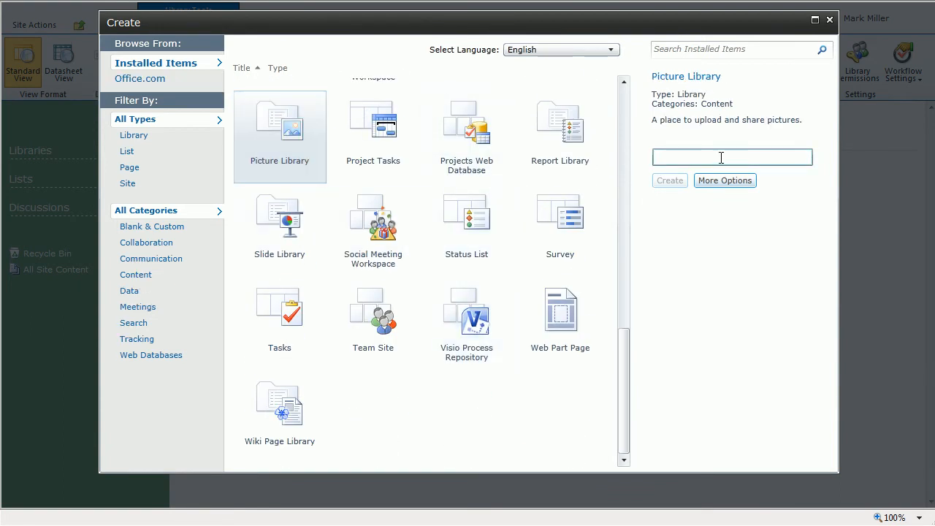
pyautogui.write('Branding 1')
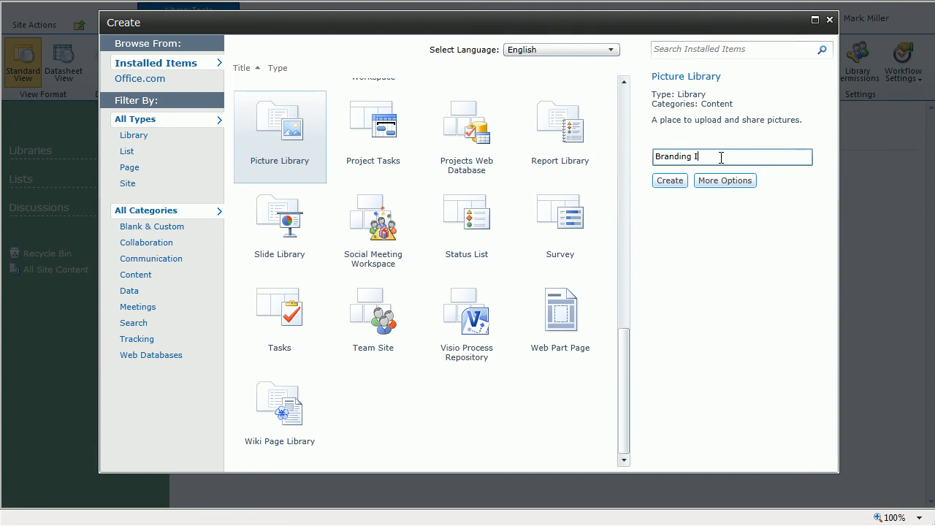
pyautogui.write('mages')
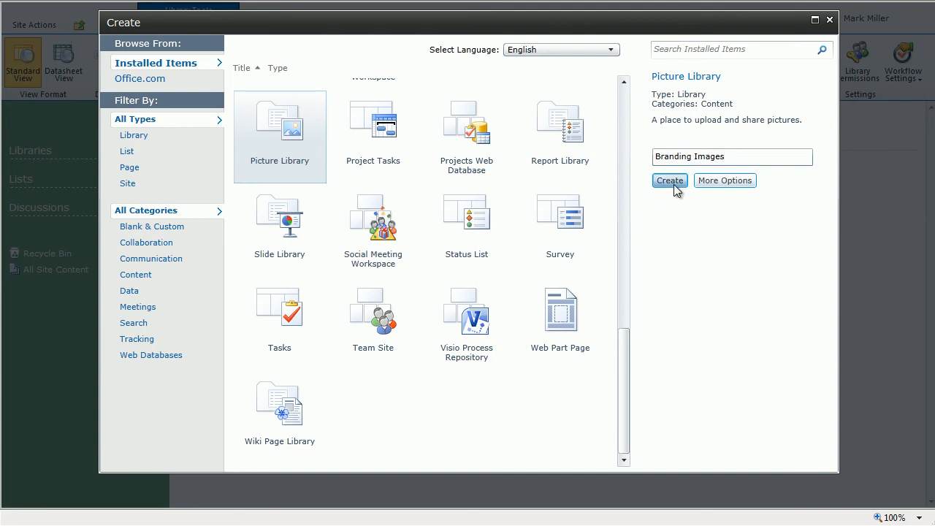
pyautogui.click(669, 181)
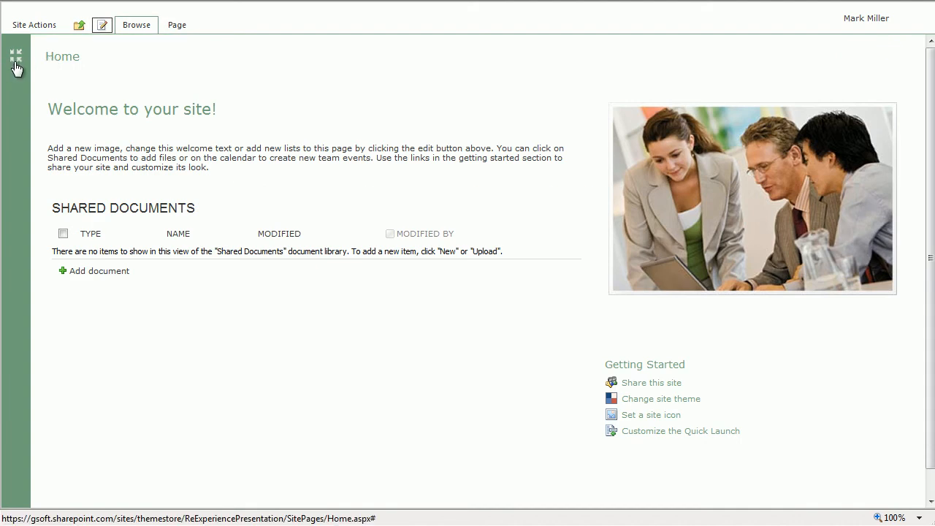
# Toggle the Hide and Peek Quick Launch collapsed and back open, showing Calendar and Tasks.
pyautogui.click(16, 56)
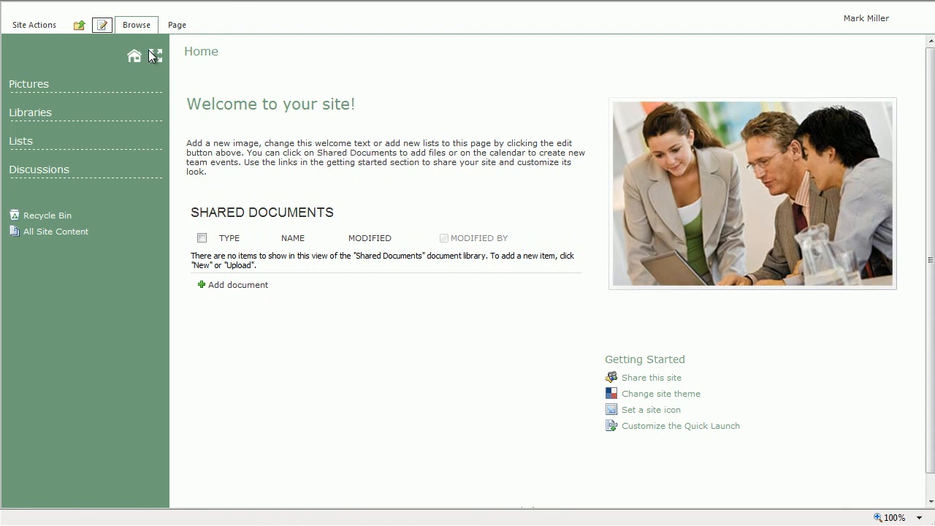
pyautogui.click(155, 56)
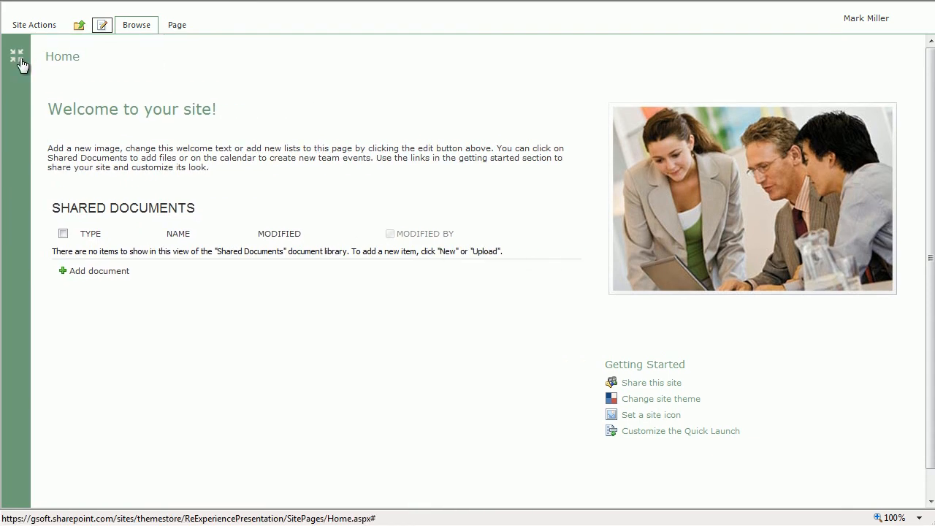
pyautogui.click(16, 54)
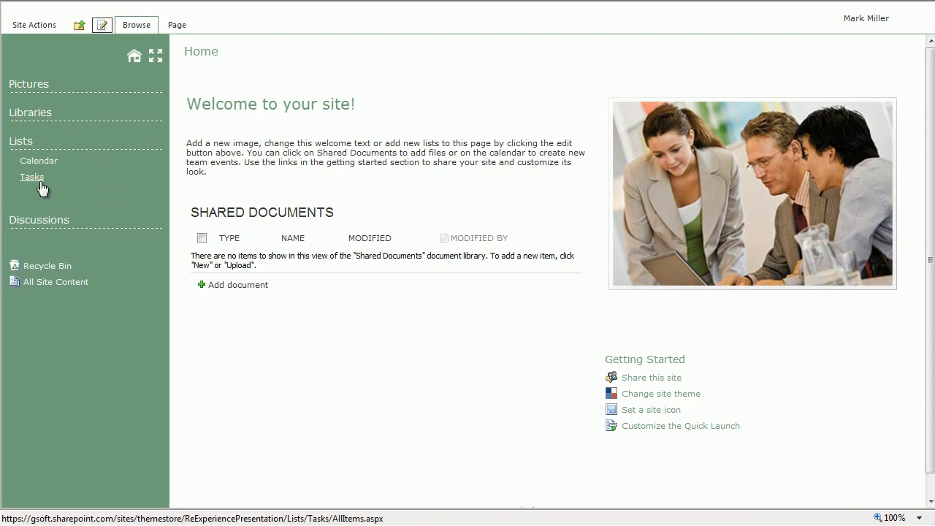
# Visit the Calendar list, collapse the Quick Launch, and return to the home page.
pyautogui.click(38, 160)
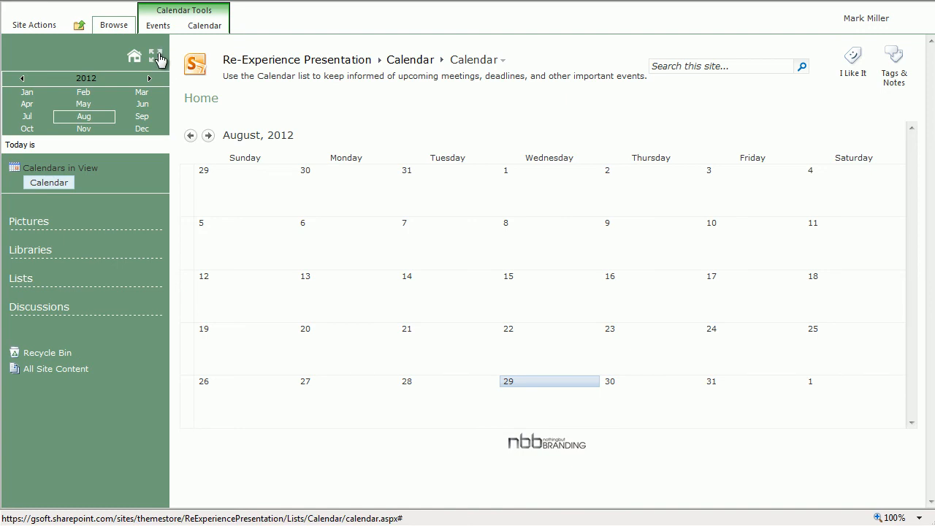
pyautogui.click(158, 57)
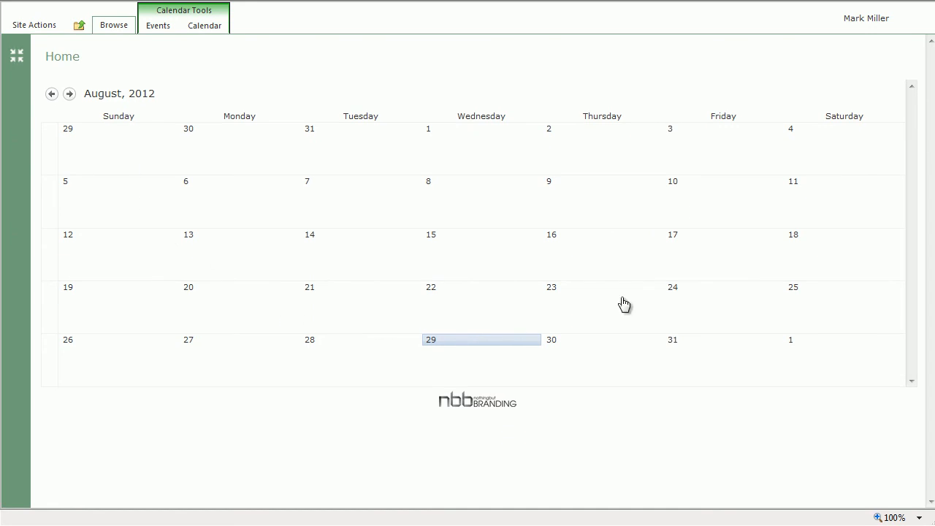
pyautogui.moveTo(385, 90)
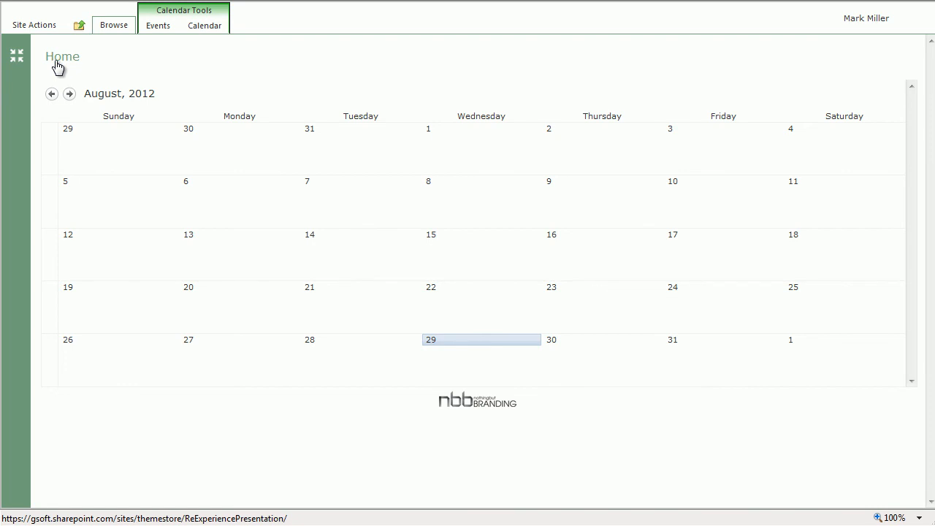
pyautogui.click(62, 56)
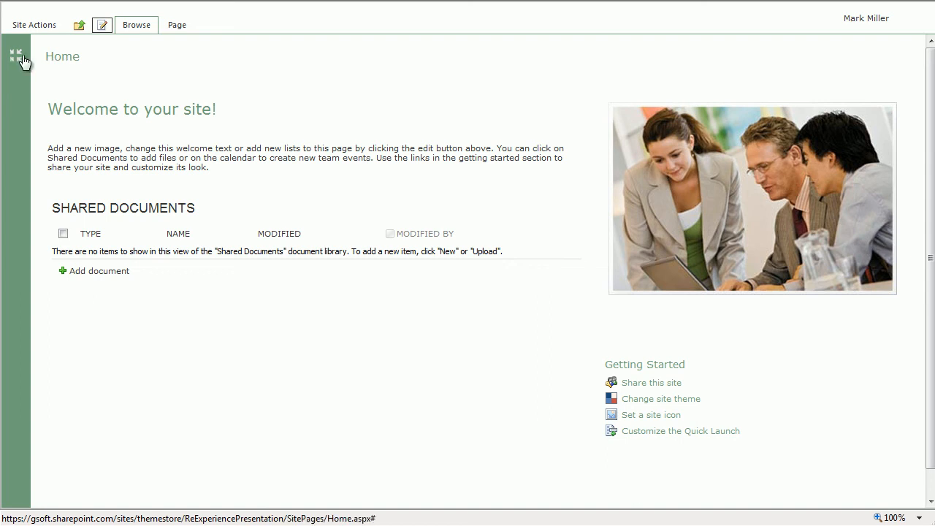
# Expand and collapse the Quick Launch again, then open the branding theme gallery.
pyautogui.click(16, 56)
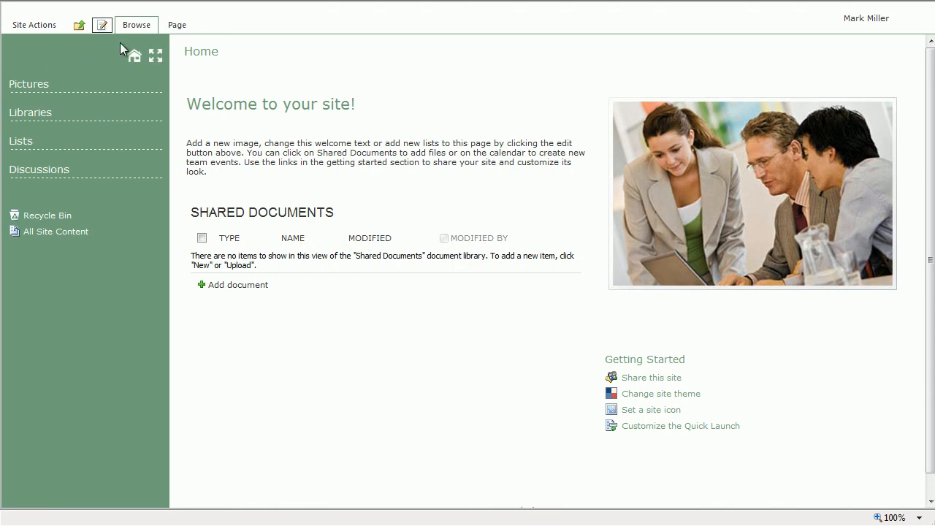
pyautogui.click(156, 55)
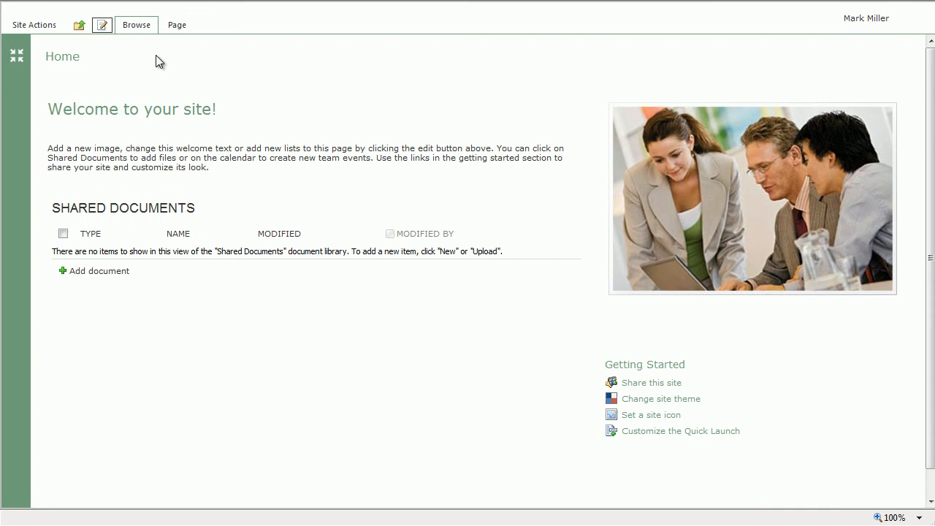
pyautogui.click(660, 398)
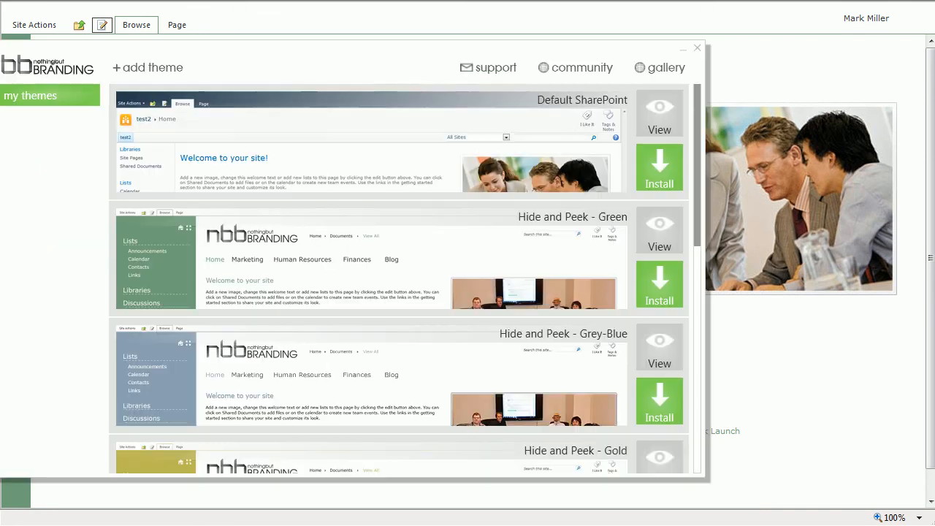
pyautogui.moveTo(79, 293)
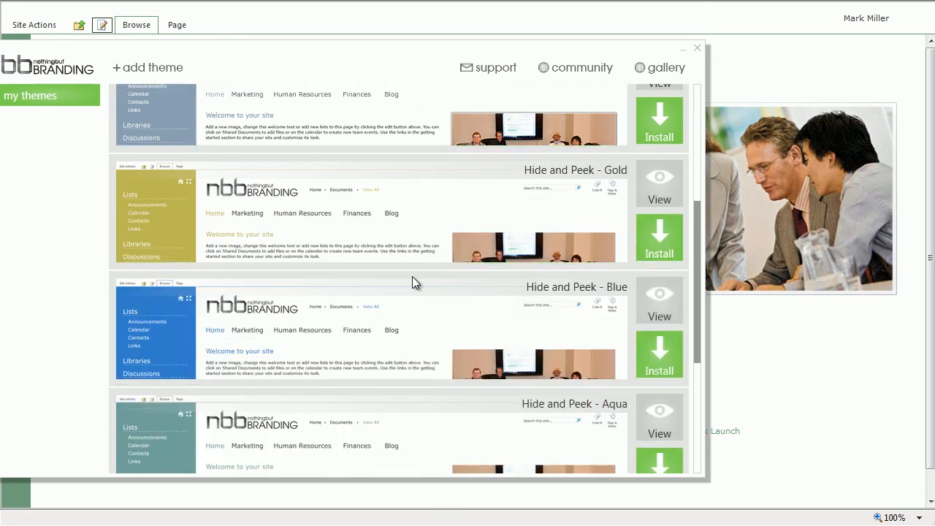
# Browse the remaining Hide and Peek themes, including Blue and Aqua, and close the gallery.
pyautogui.scroll(-3)
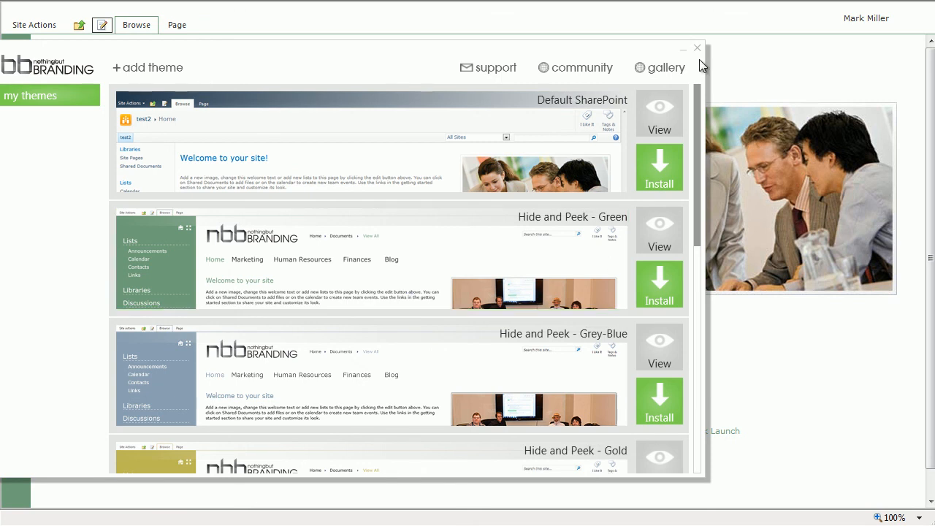
pyautogui.click(696, 47)
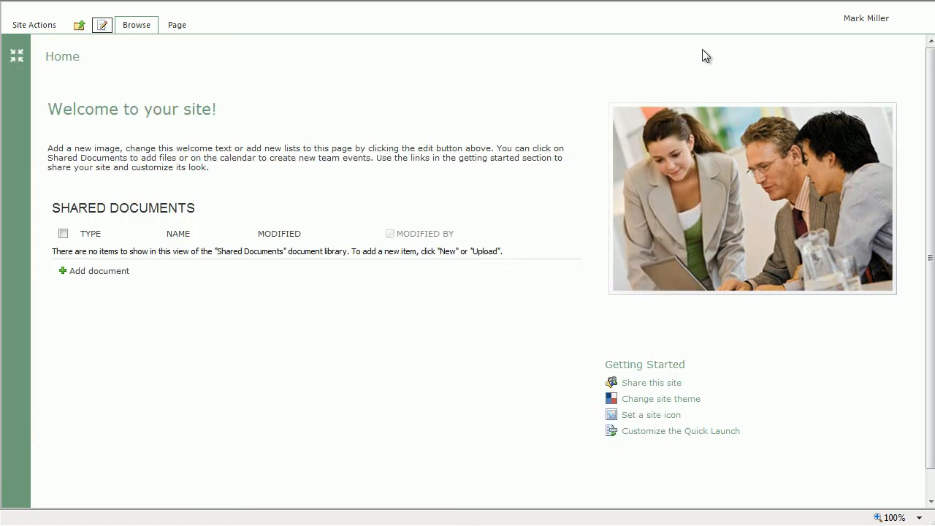